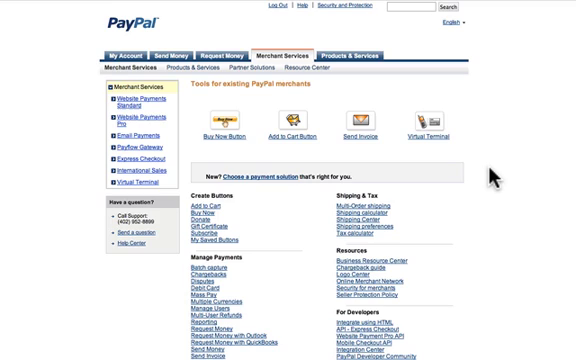
mouse_move(450, 190)
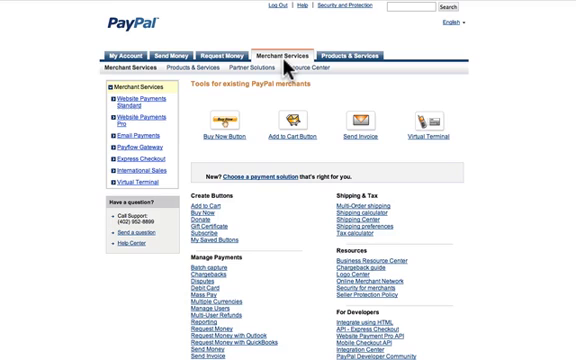
mouse_move(340, 50)
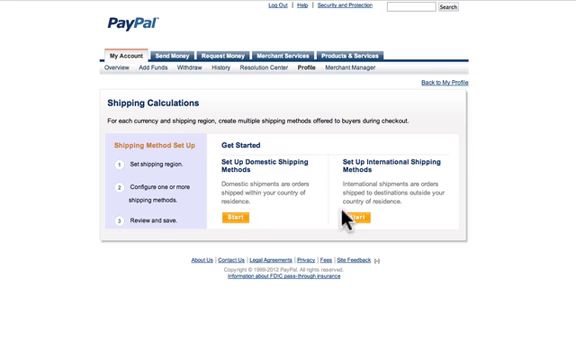
mouse_move(250, 222)
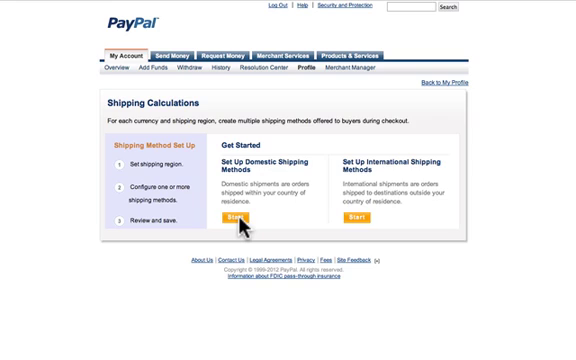
Start the domestic shipping method setup for U.S. Dollar prices.
left_click(224, 212)
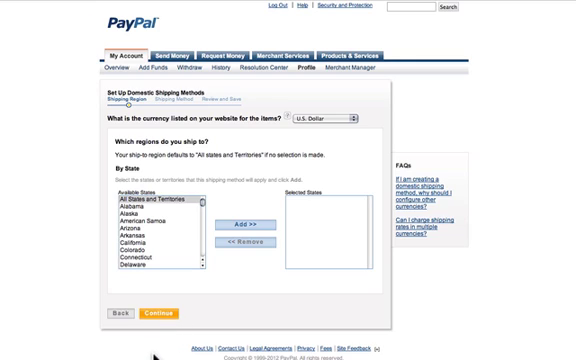
Define Standard Shipping with a delivery time and rates based on total item quantity.
left_click(150, 318)
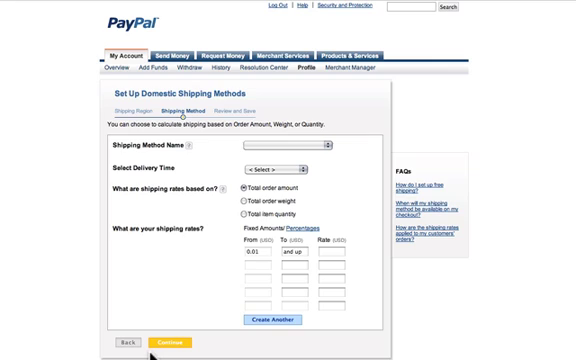
mouse_move(264, 148)
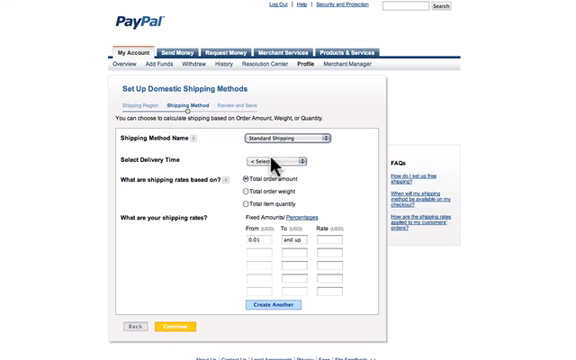
mouse_move(240, 164)
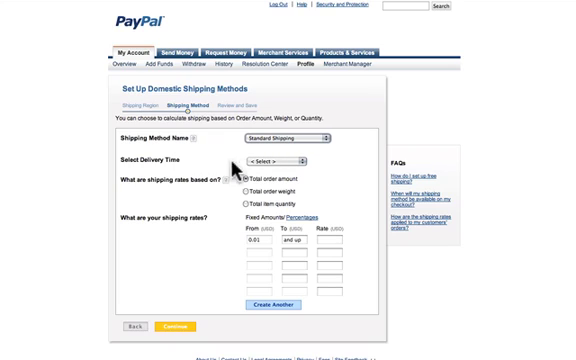
left_click(284, 162)
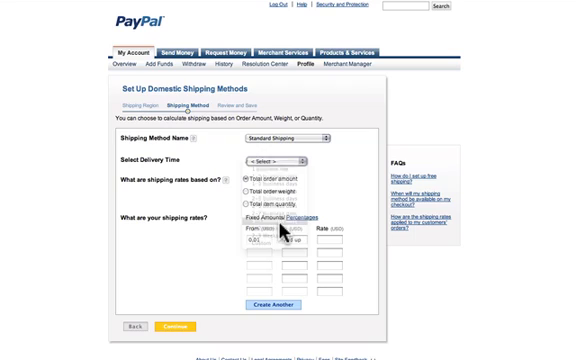
left_click(280, 160)
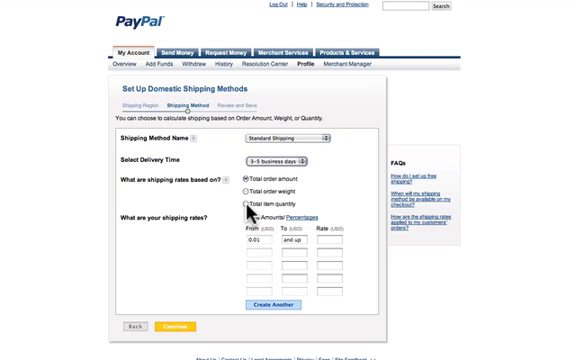
left_click(248, 204)
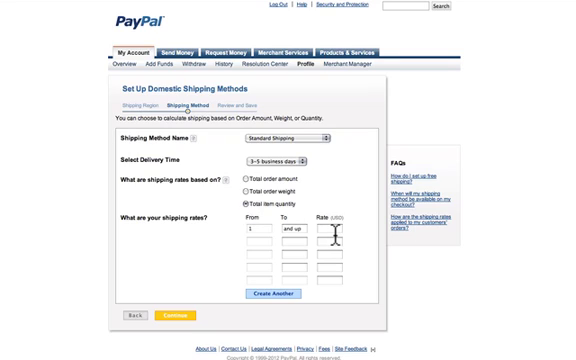
Enter a rate tier from 1 item at 5.99 for Standard Shipping.
type("1")
type("3.99")
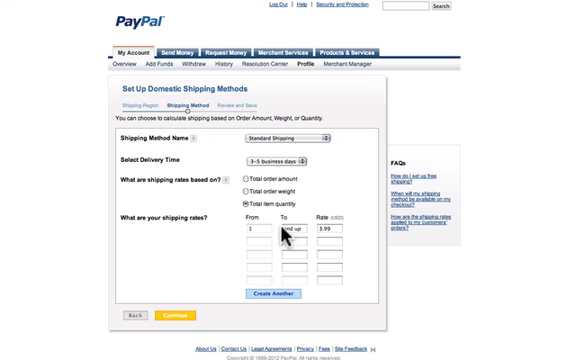
mouse_move(280, 244)
type("4")
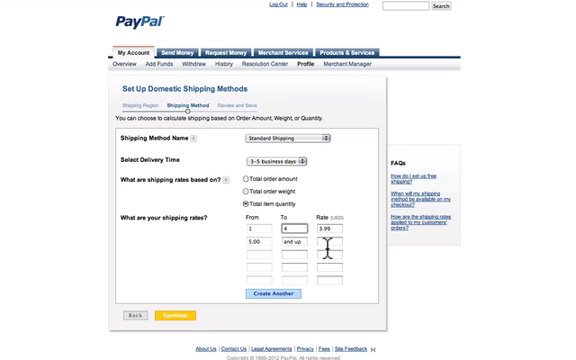
mouse_move(416, 260)
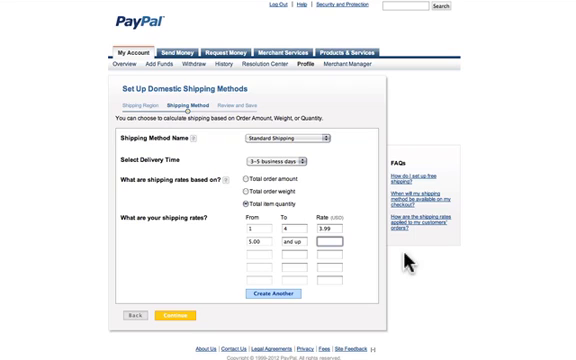
type("5.99")
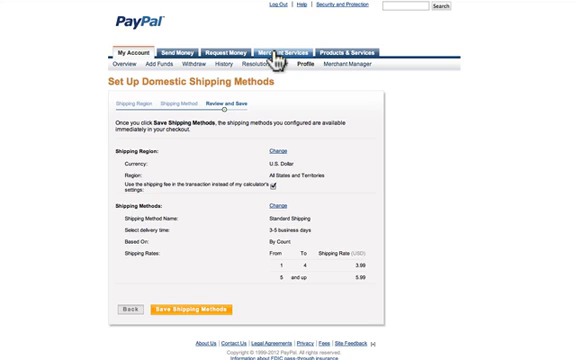
mouse_move(138, 318)
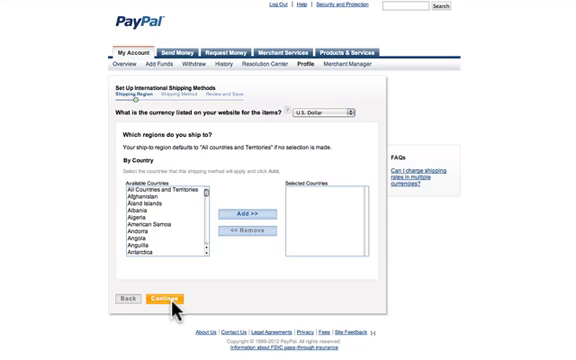
mouse_move(176, 204)
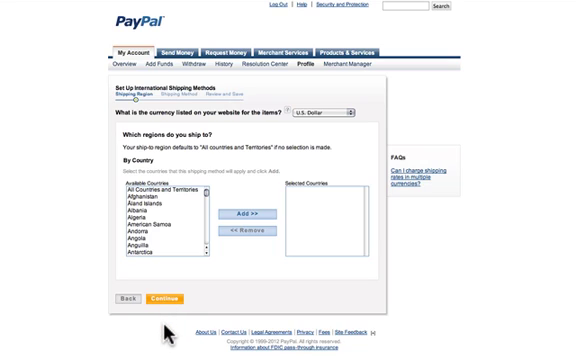
Continue from All Countries and Territories to the international method form.
left_click(168, 304)
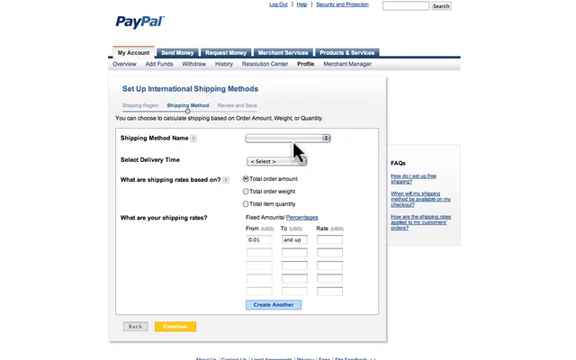
Make the international method Standard Shipping with a delivery time and a one-item-and-up rate.
left_click(320, 138)
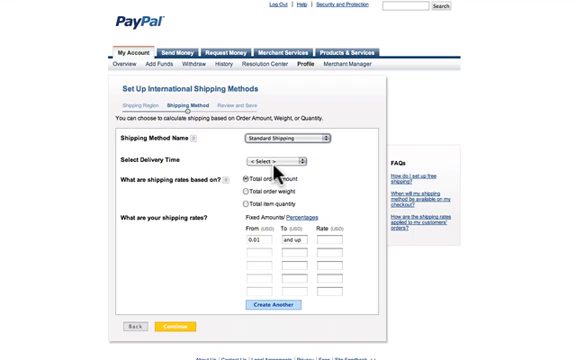
left_click(284, 160)
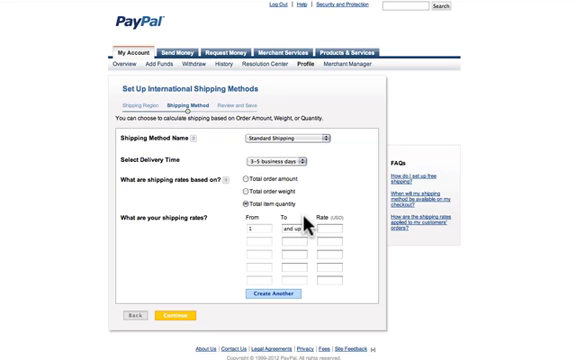
mouse_move(332, 238)
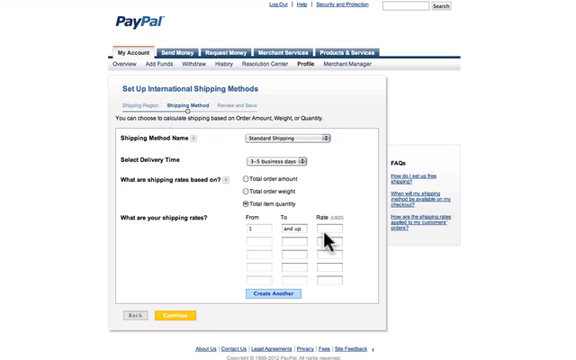
mouse_move(496, 248)
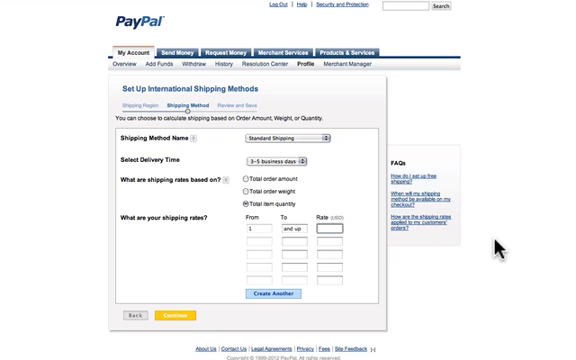
type("4.99")
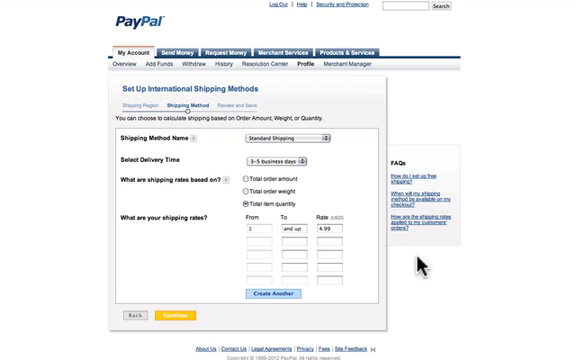
mouse_move(502, 112)
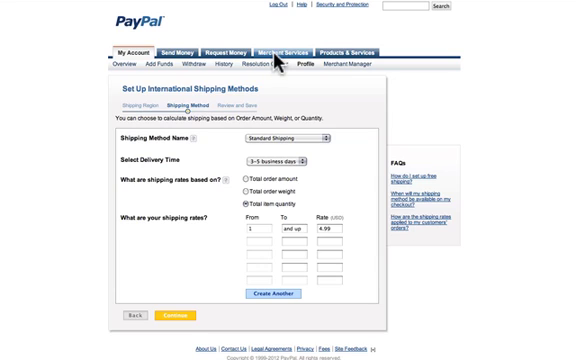
In Merchant Services, start a Buy Now button with an item name and price 11.95 USD.
left_click(272, 48)
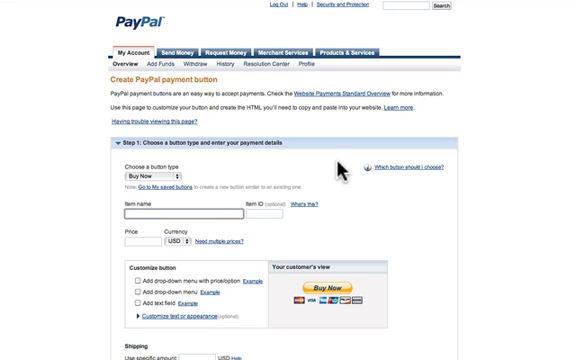
type("Y")
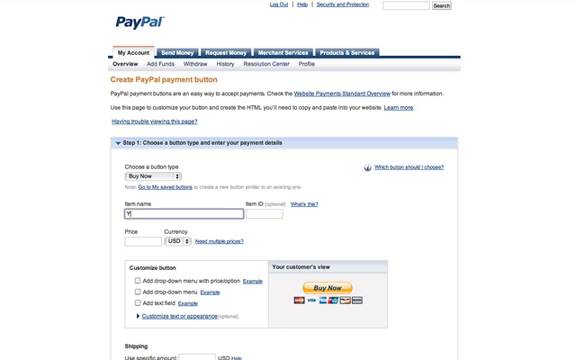
type("awesome cd")
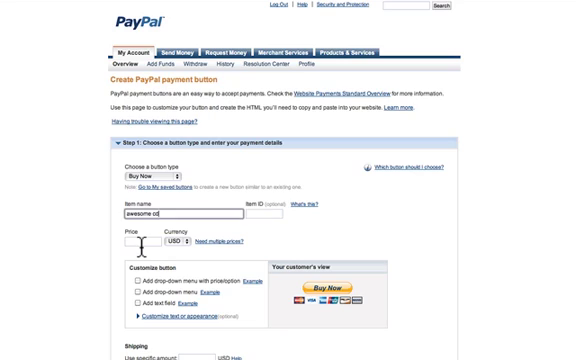
type("11.95")
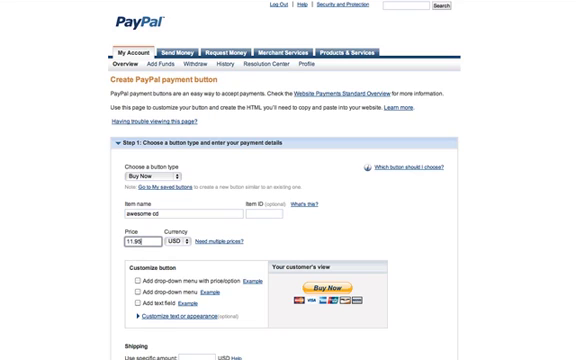
scroll("down", 3)
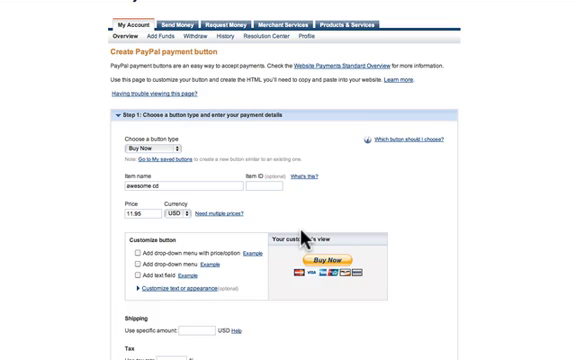
scroll("down", 3)
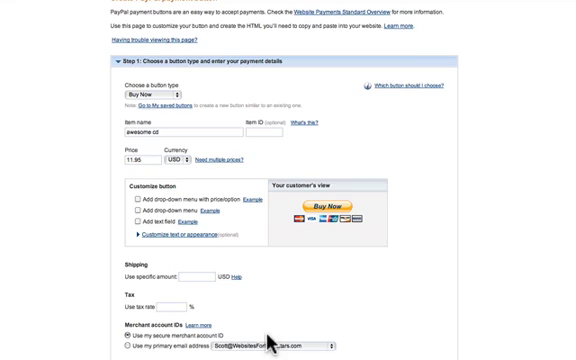
mouse_move(268, 336)
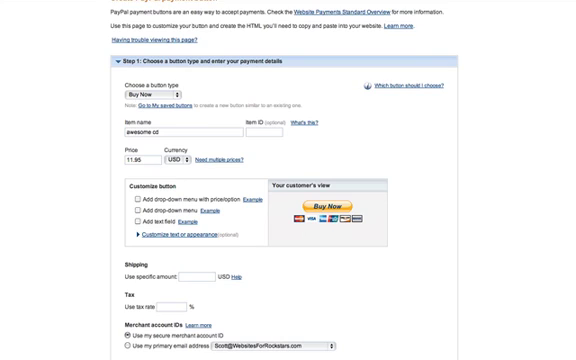